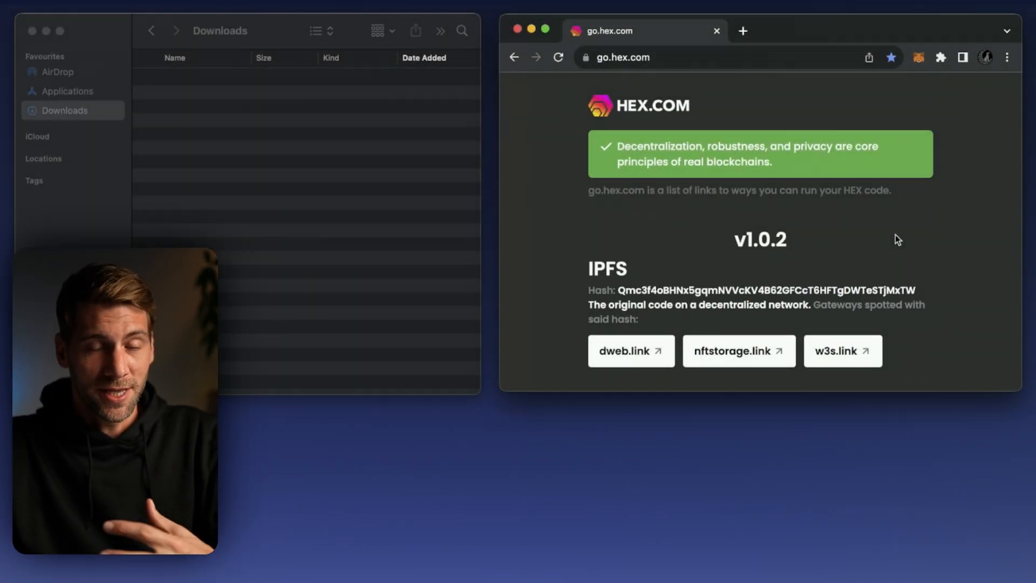
mouse_move(834, 218)
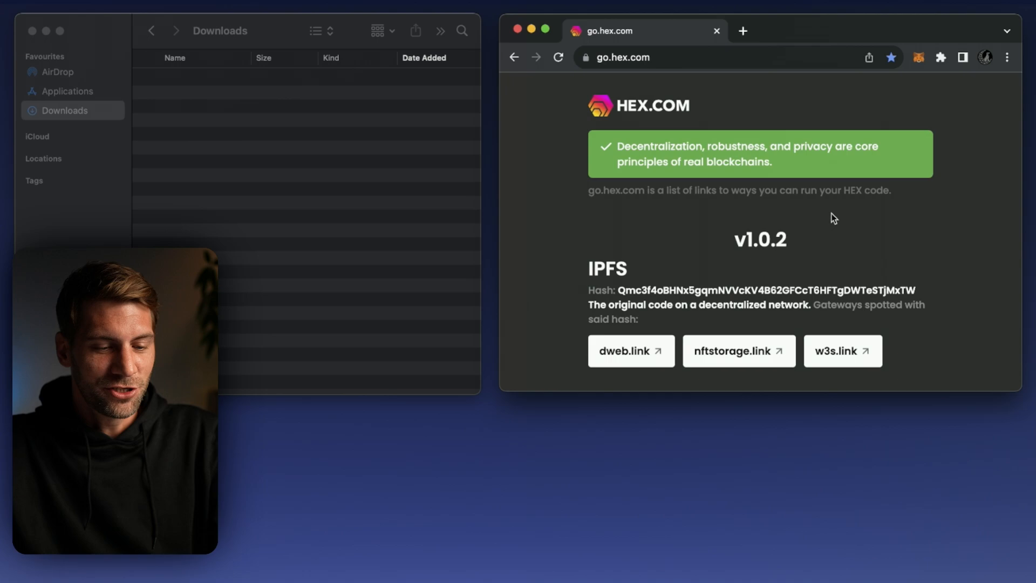
Scroll go.hex.com down to the 'Run it from your desktop' download section
scroll("down", 3)
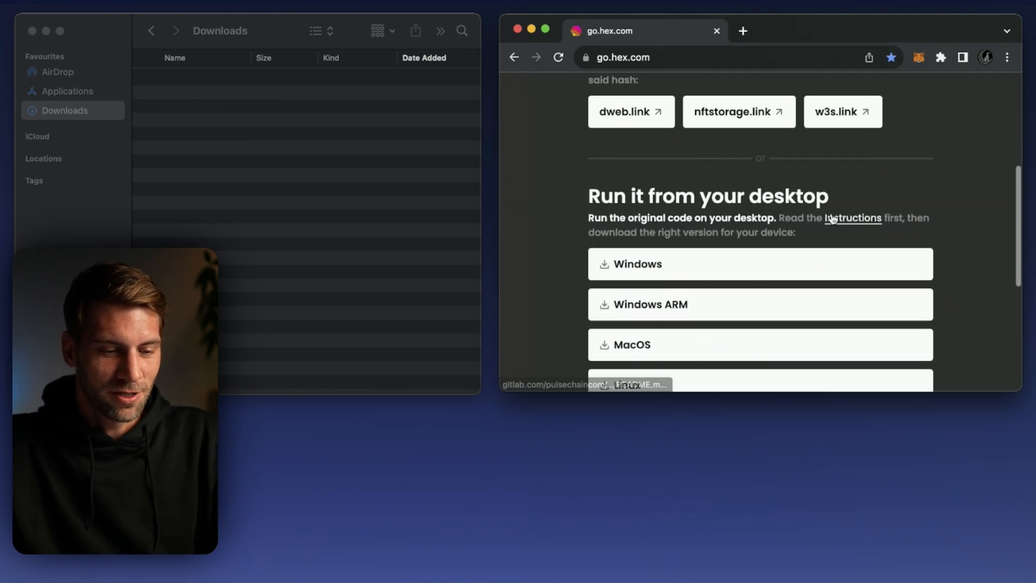
scroll("down", 3)
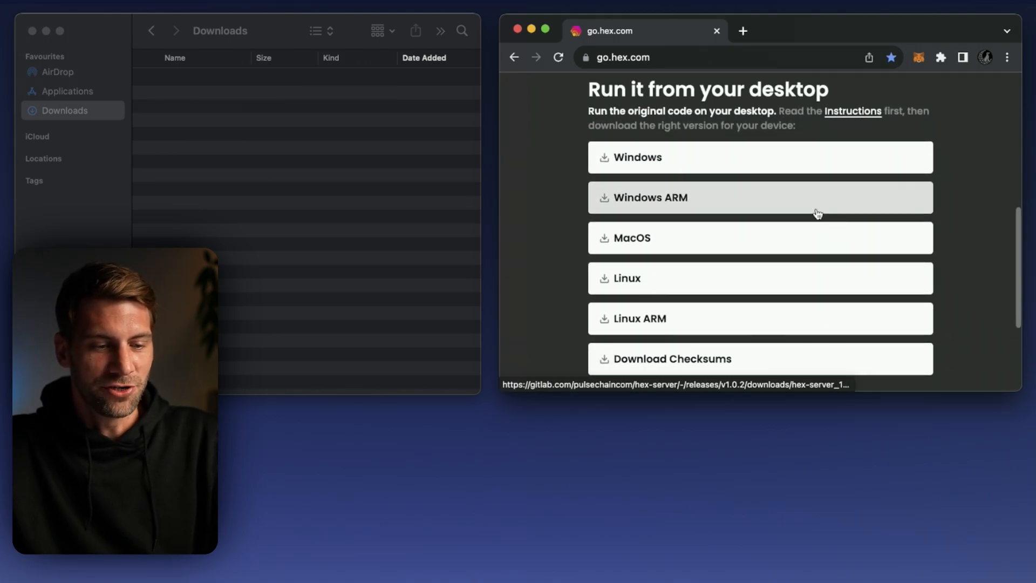
mouse_move(574, 139)
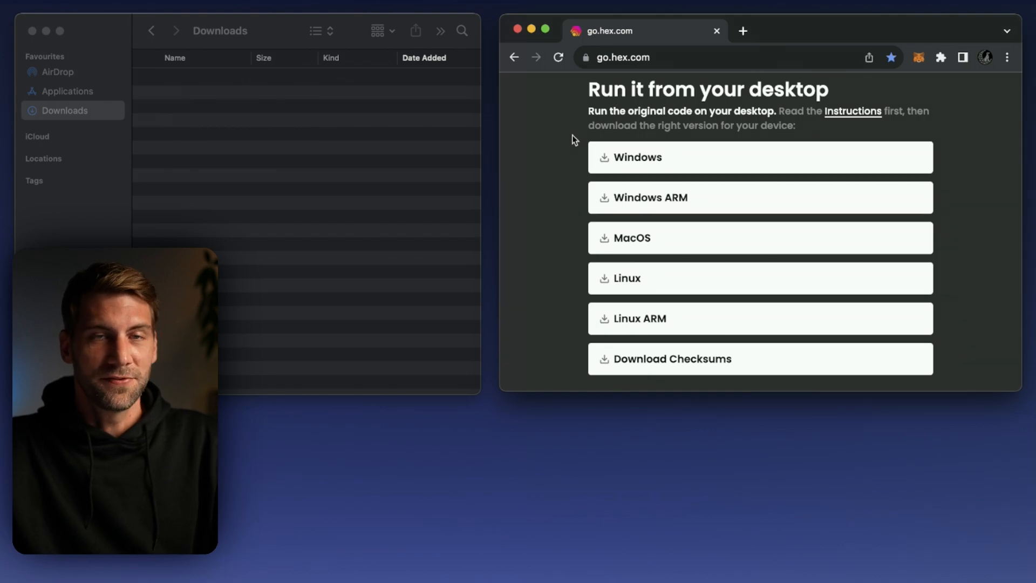
mouse_move(615, 238)
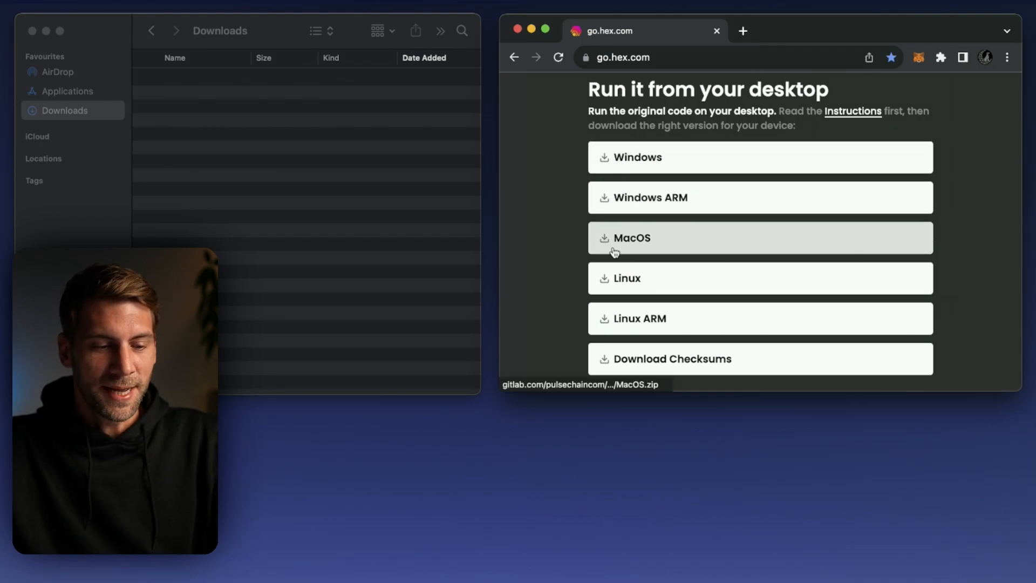
mouse_move(564, 264)
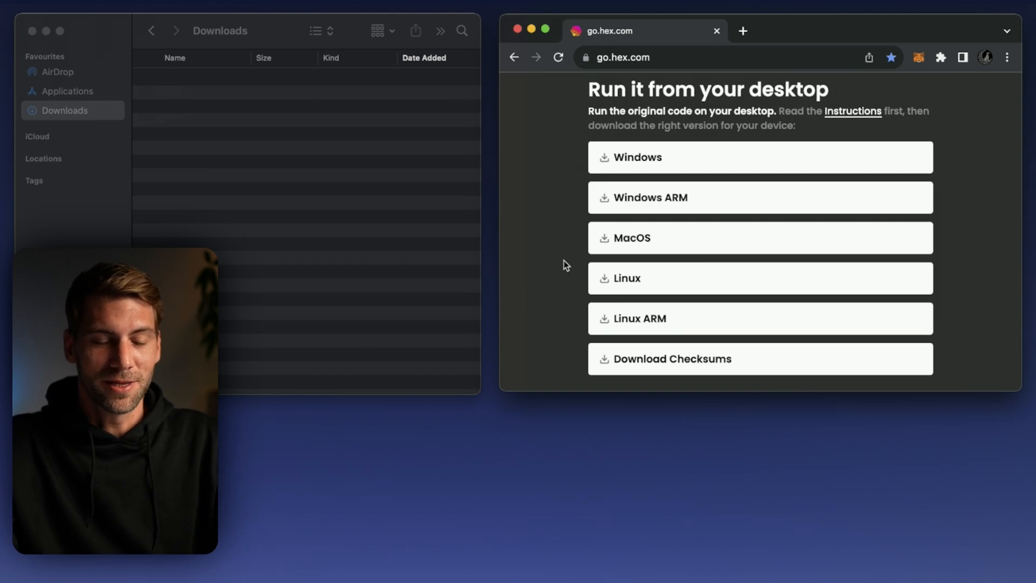
mouse_move(608, 238)
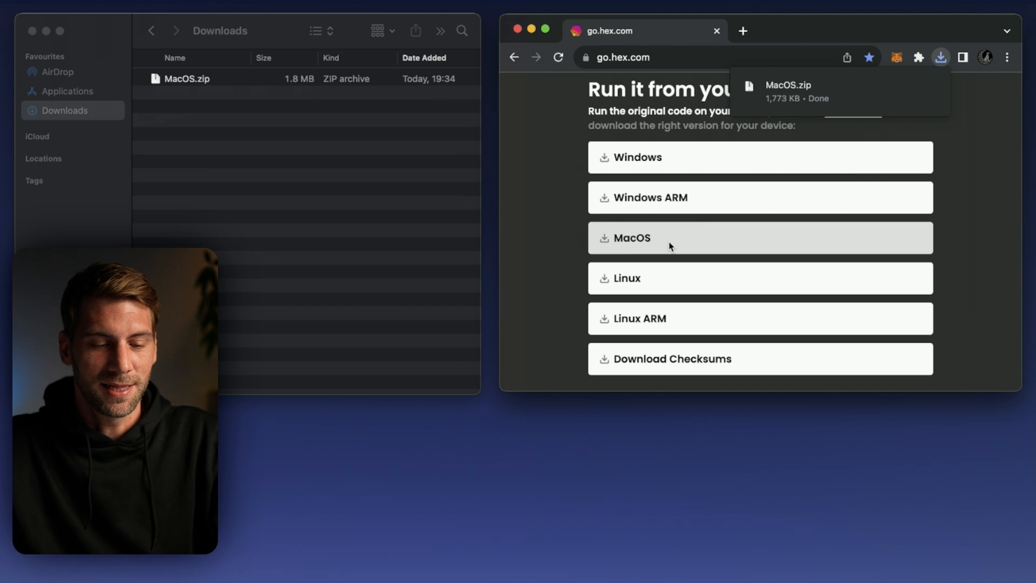
Dismiss the download notices and open the hex-server README instructions link
left_click(940, 56)
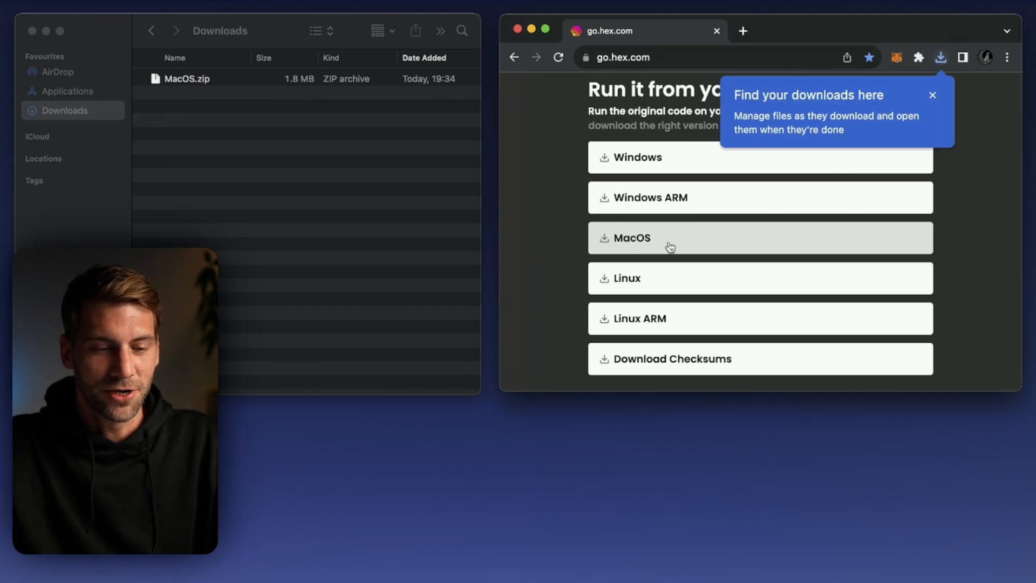
left_click(933, 95)
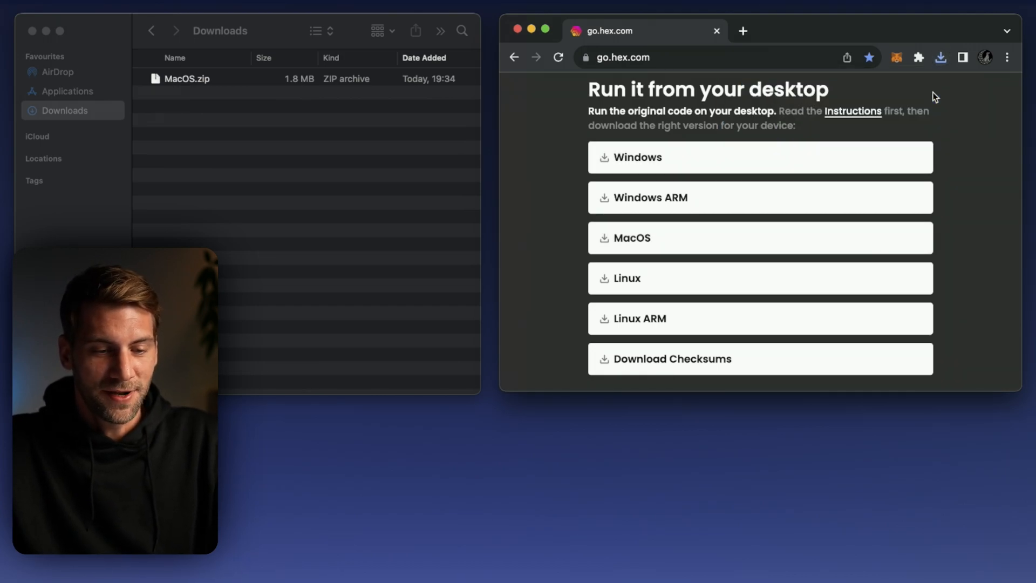
left_click(742, 30)
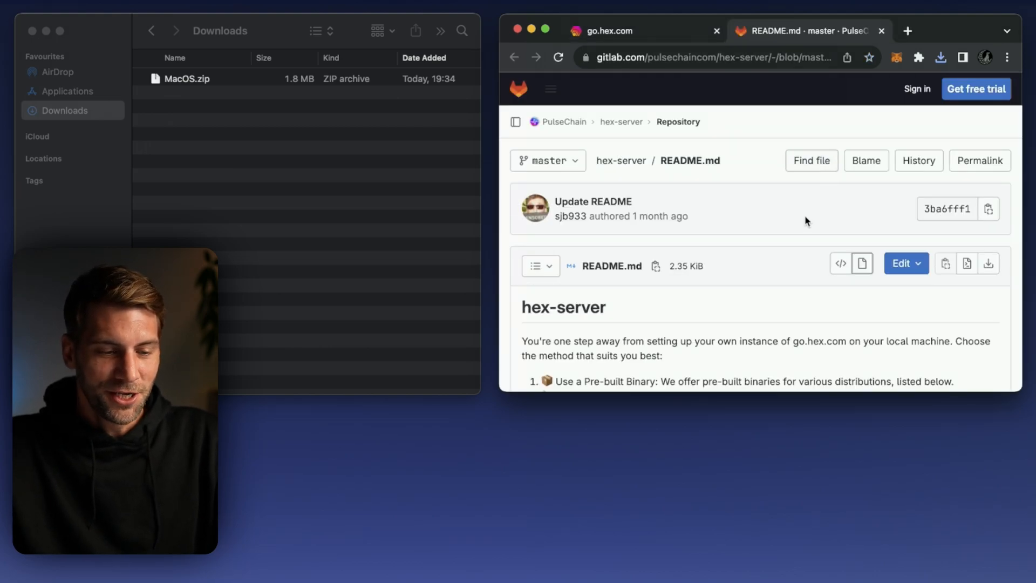
Scroll the README to the Available Pre-built Binaries table
scroll("down", 3)
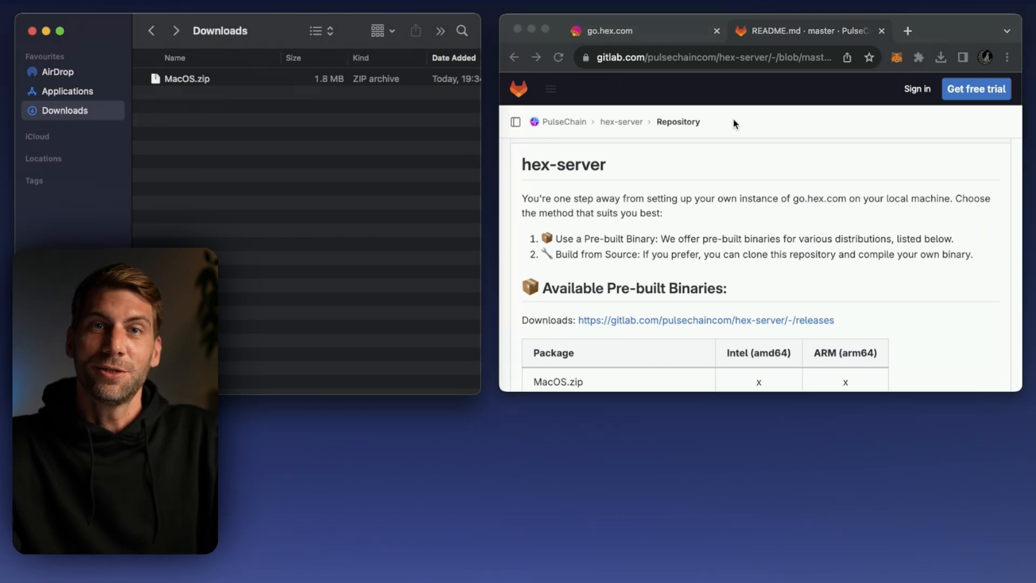
left_click(191, 79)
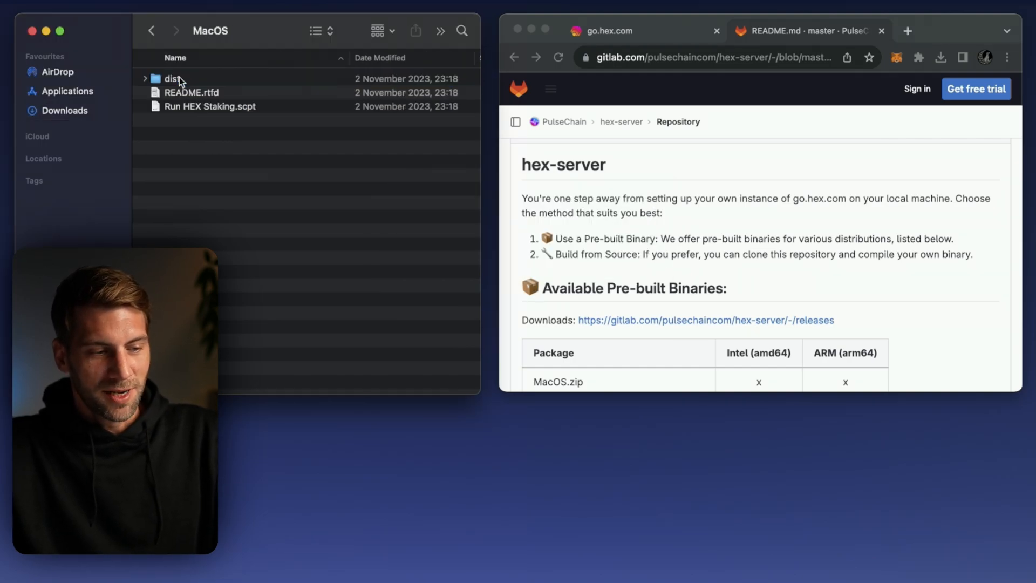
mouse_move(215, 155)
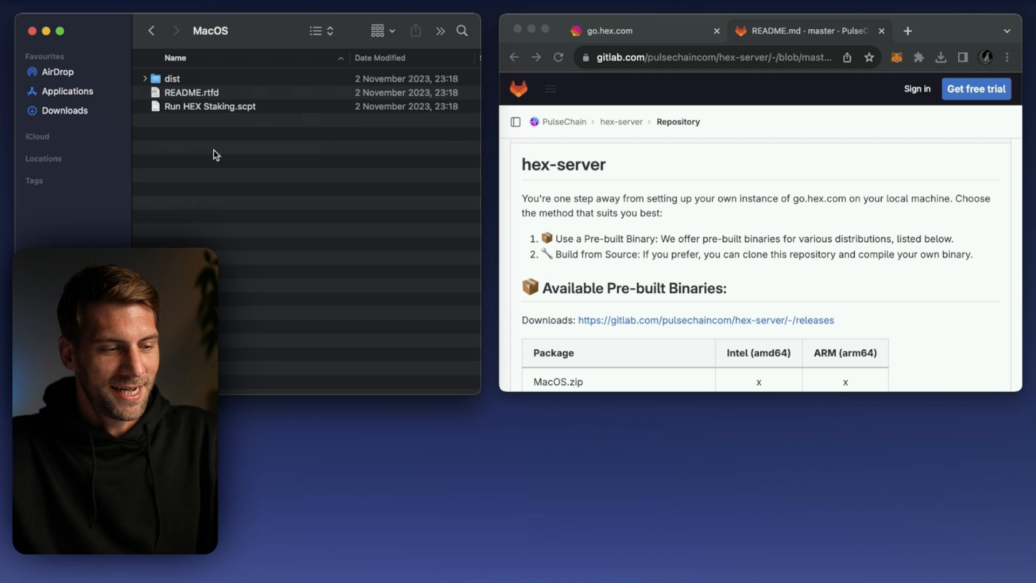
Open Run HEX Staking.scpt from the MacOS folder in Script Editor
left_click(171, 77)
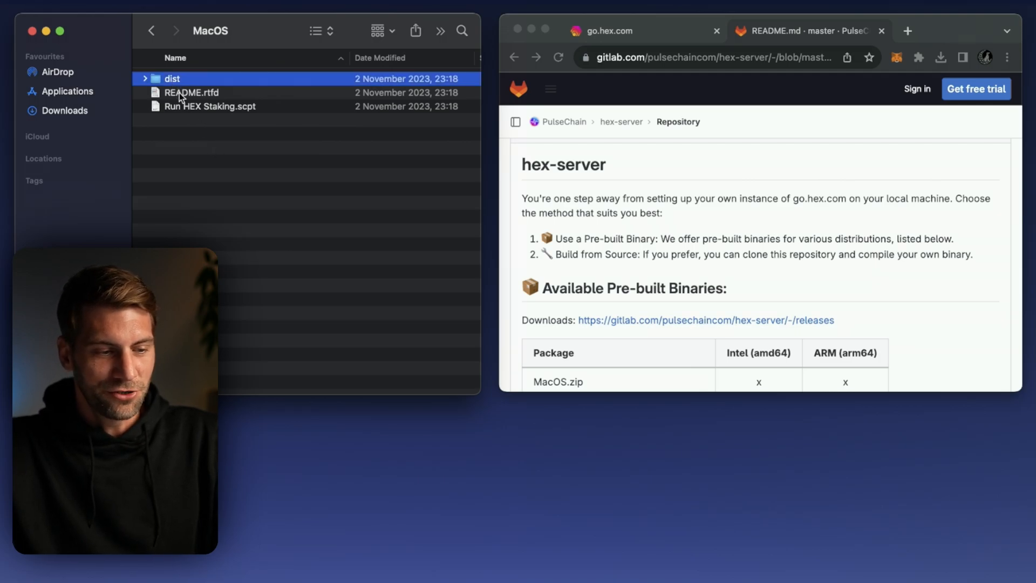
left_click(209, 107)
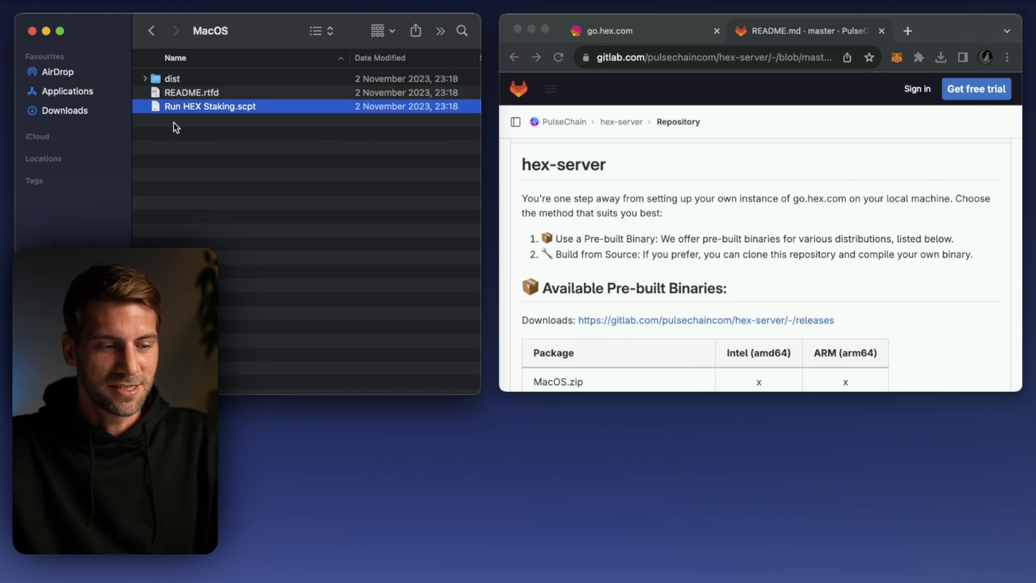
left_click(219, 136)
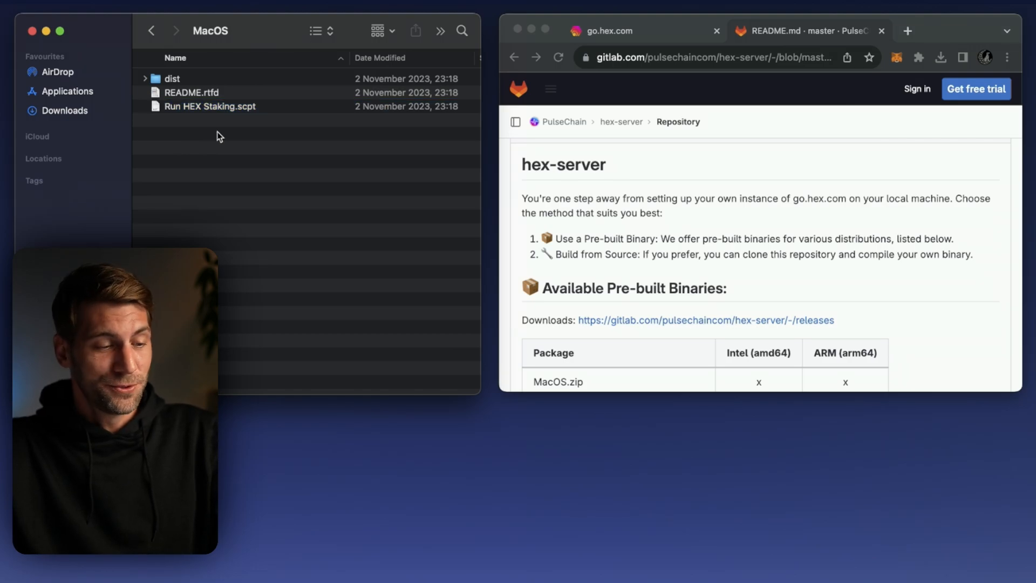
double_click(210, 106)
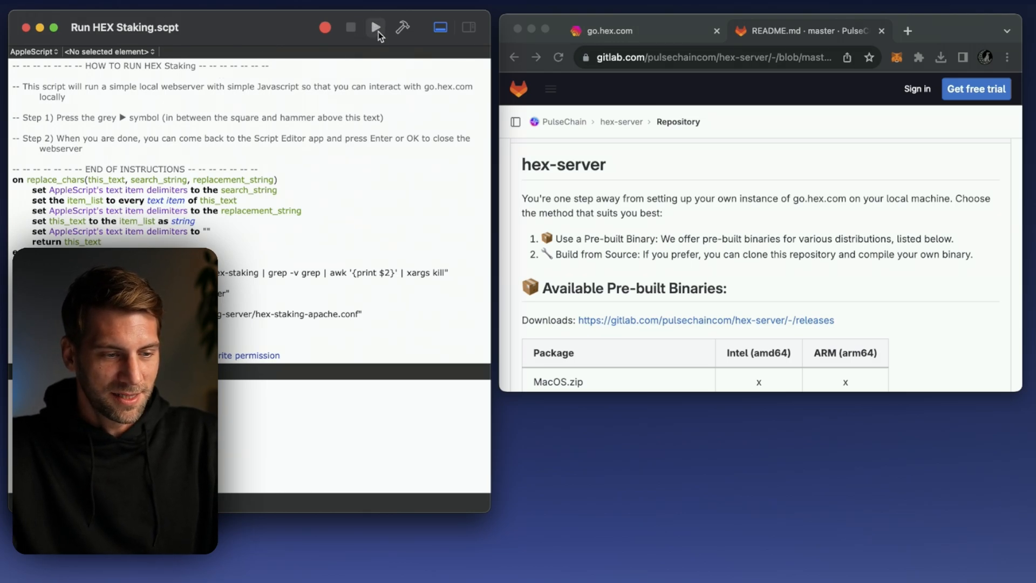
Run the HEX Staking script and allow it access to Downloads
left_click(374, 27)
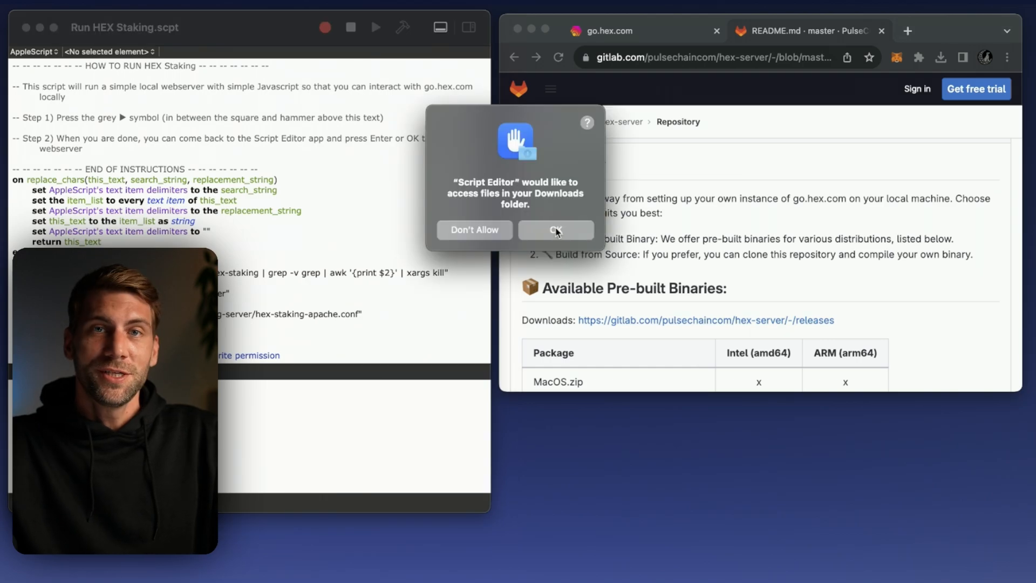
mouse_move(514, 190)
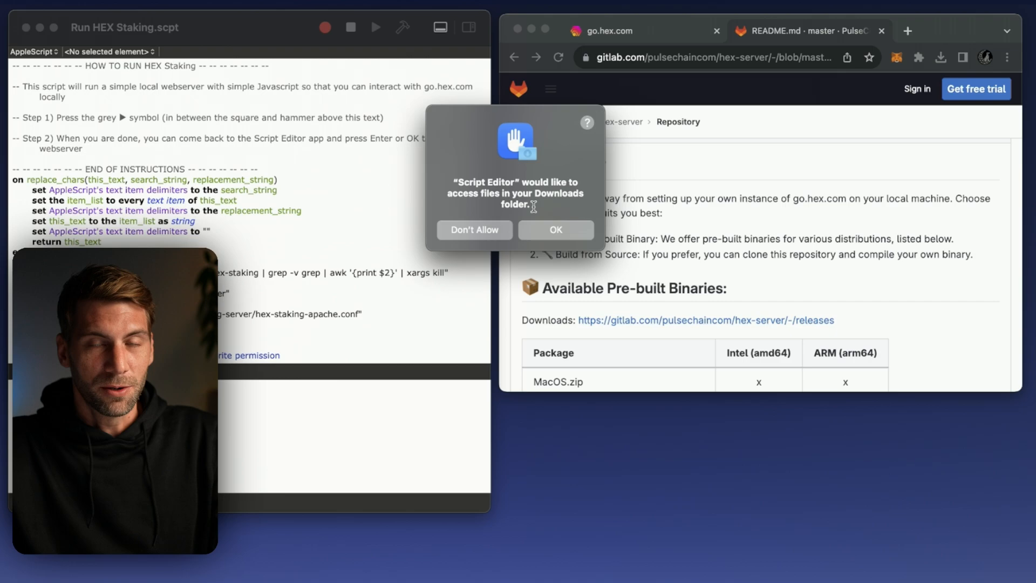
left_click(556, 229)
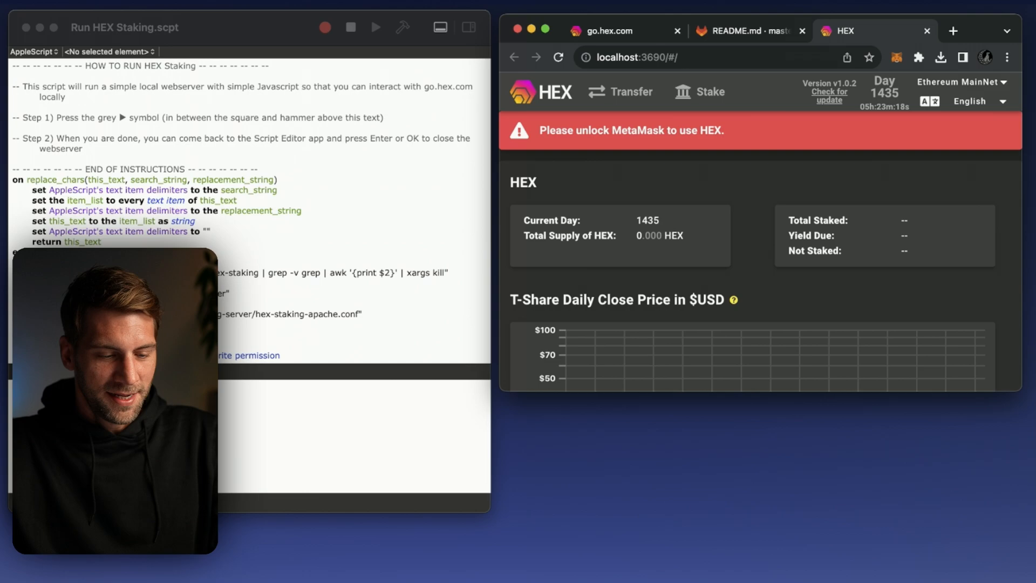
View the local HEX app at localhost:3690 full screen in Chrome
left_click(376, 27)
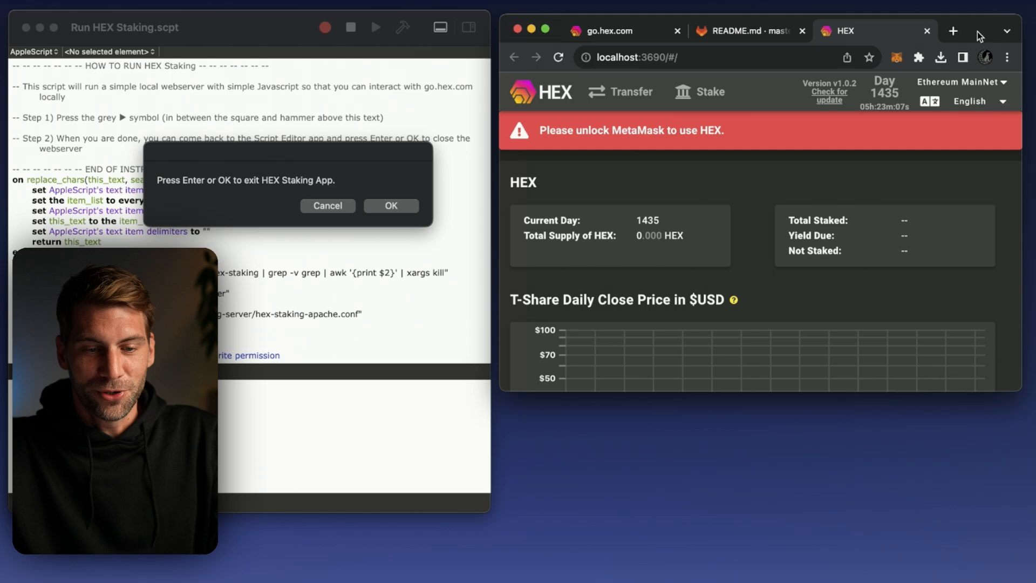
left_click(390, 205)
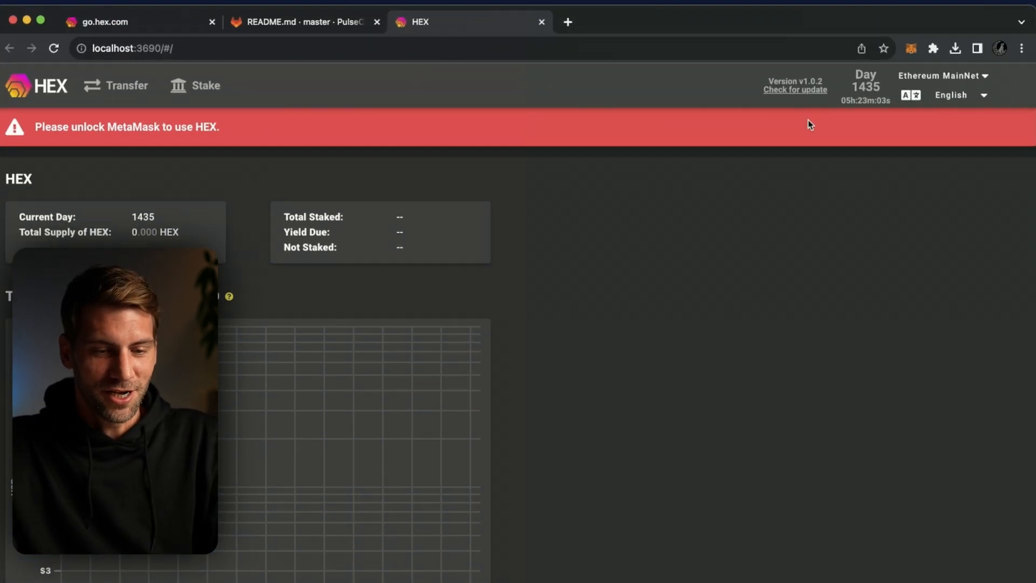
mouse_move(727, 250)
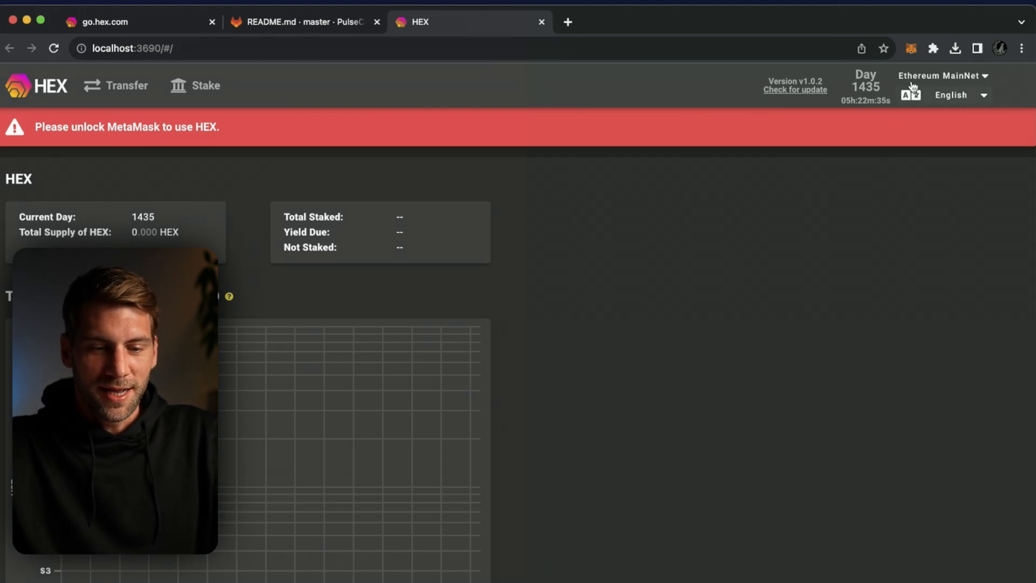
left_click(941, 76)
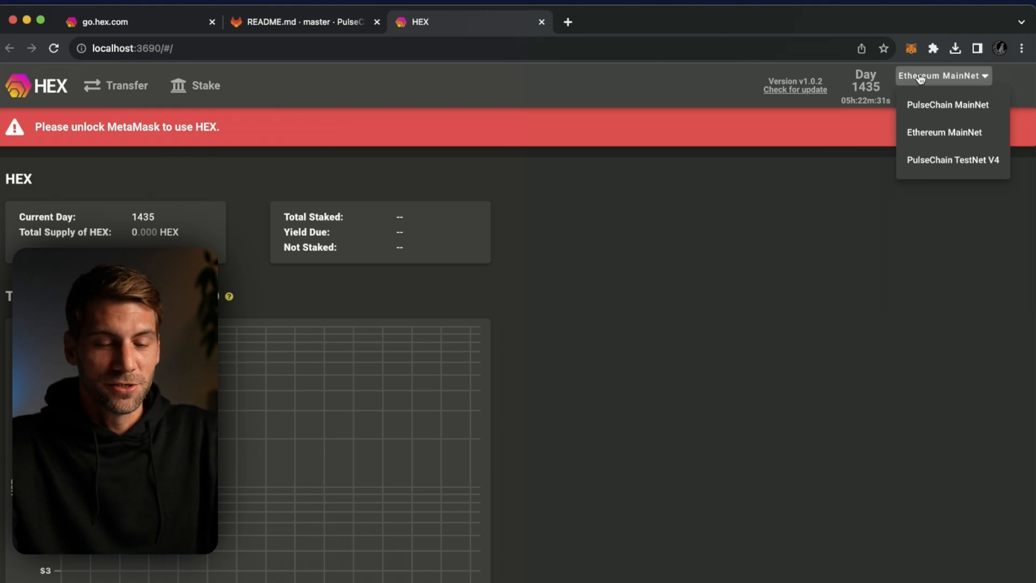
mouse_move(727, 238)
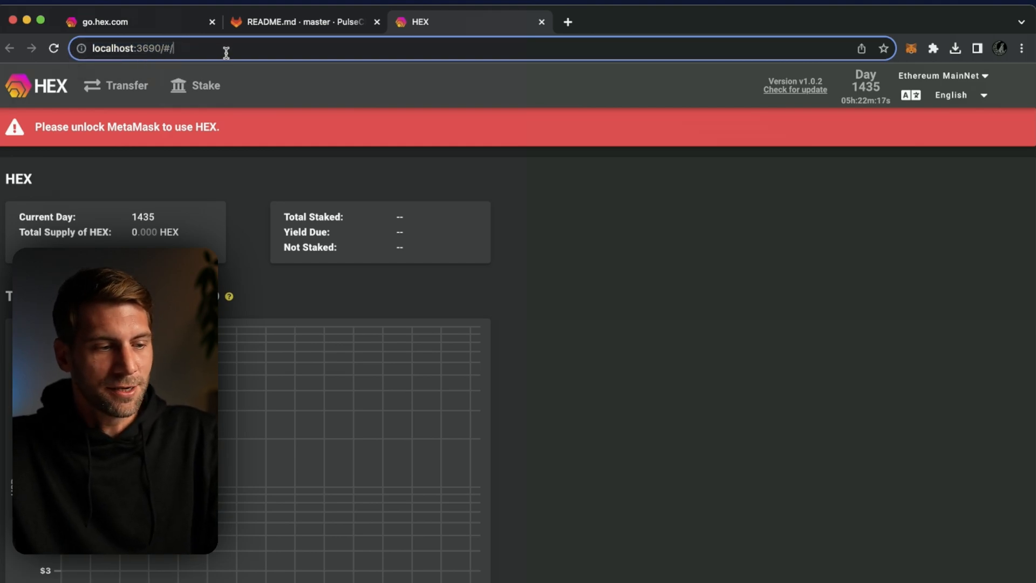
mouse_move(615, 30)
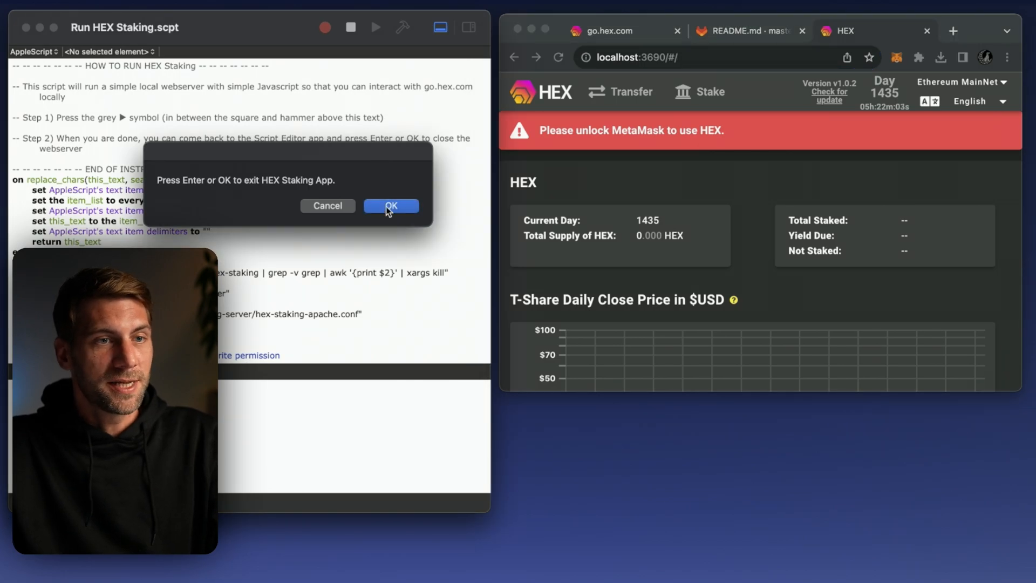
Confirm OK on the 'Press Enter or OK to exit HEX Staking App' dialog
left_click(391, 206)
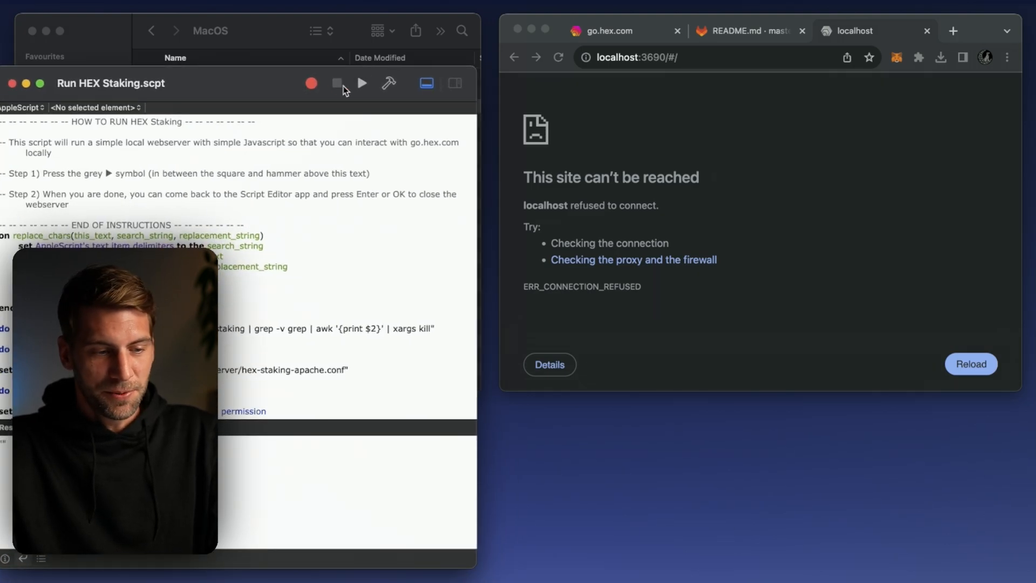
Relaunch the HEX Staking webserver with Script Editor's Run button
left_click(362, 83)
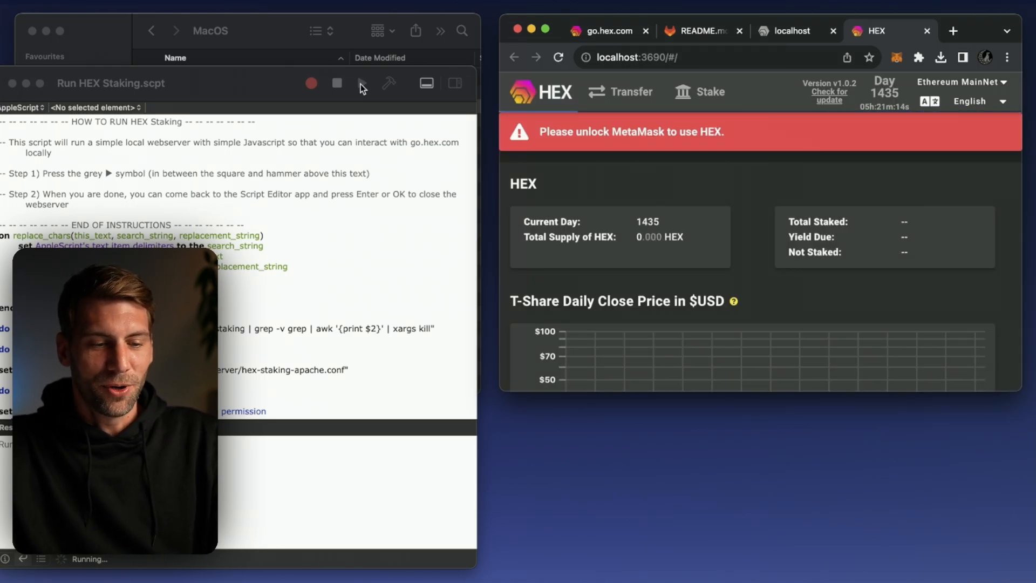
mouse_move(879, 30)
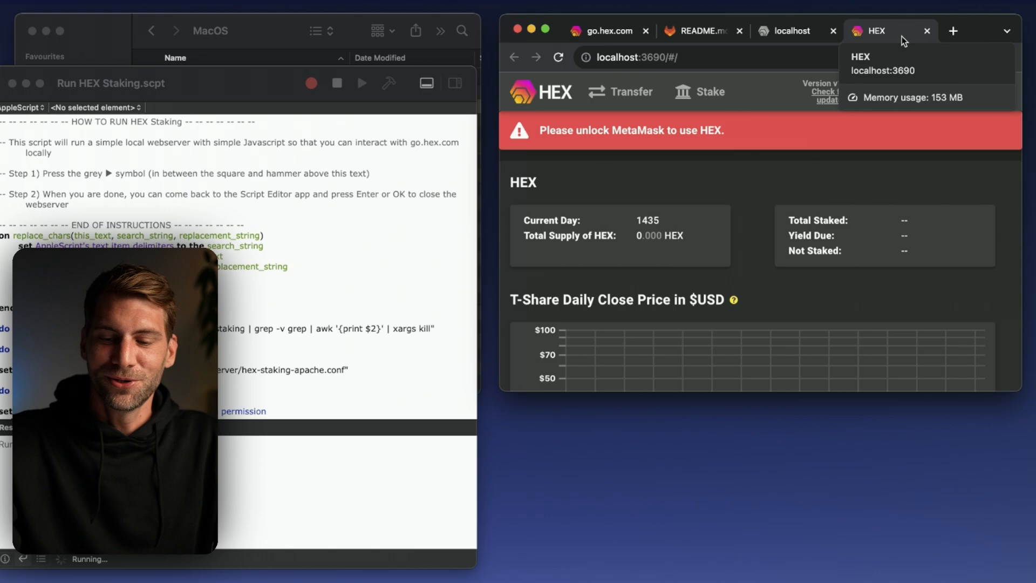